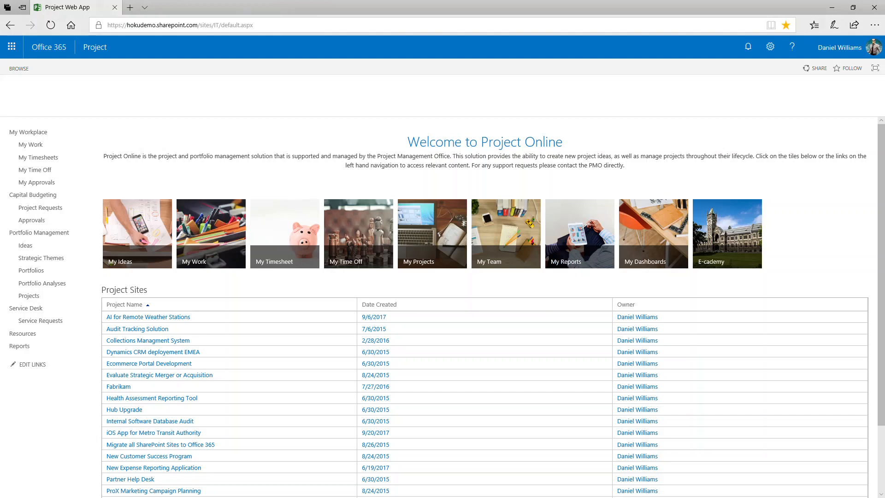
{"action": "mouse_move", "coordinate": [40, 320]}
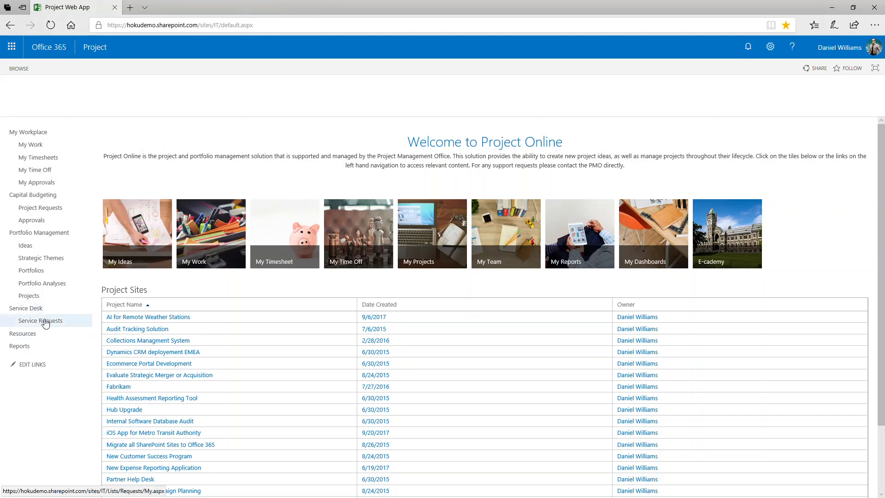
Show the Service Requests list under Service Desk, grouped by stage in the My view
{"action": "left_click", "coordinate": [40, 321]}
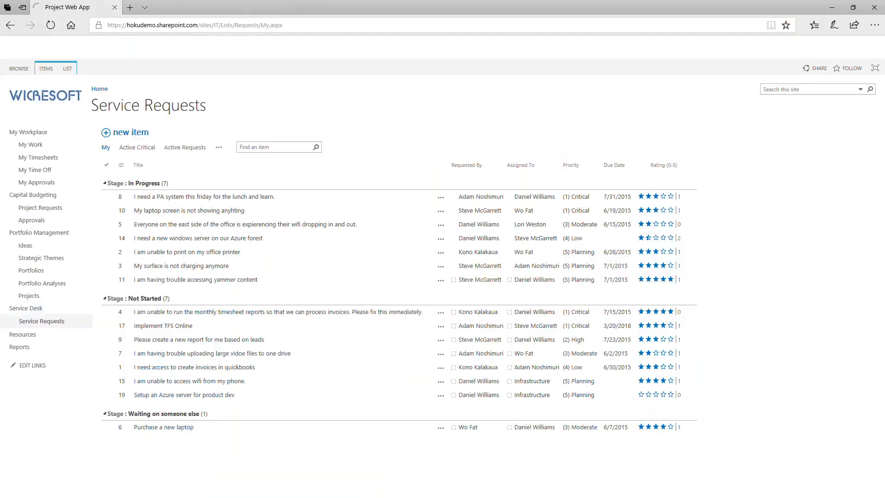
{"action": "left_click", "coordinate": [50, 24]}
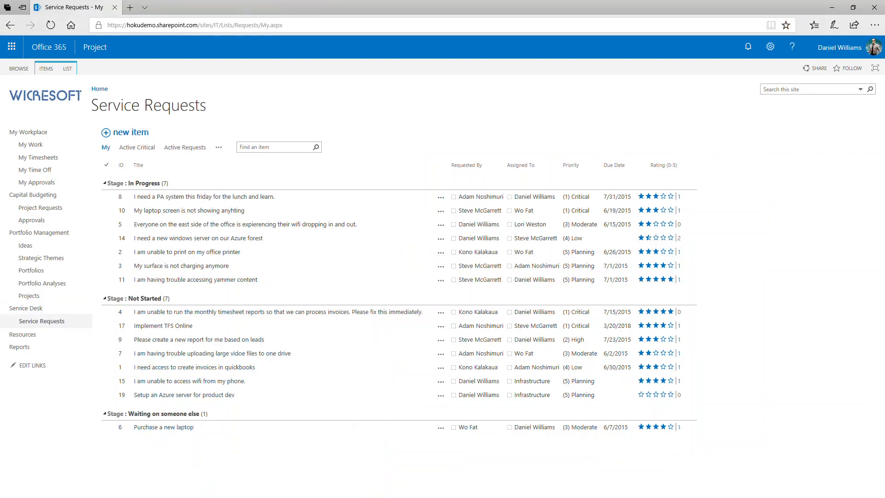
{"action": "mouse_move", "coordinate": [31, 220]}
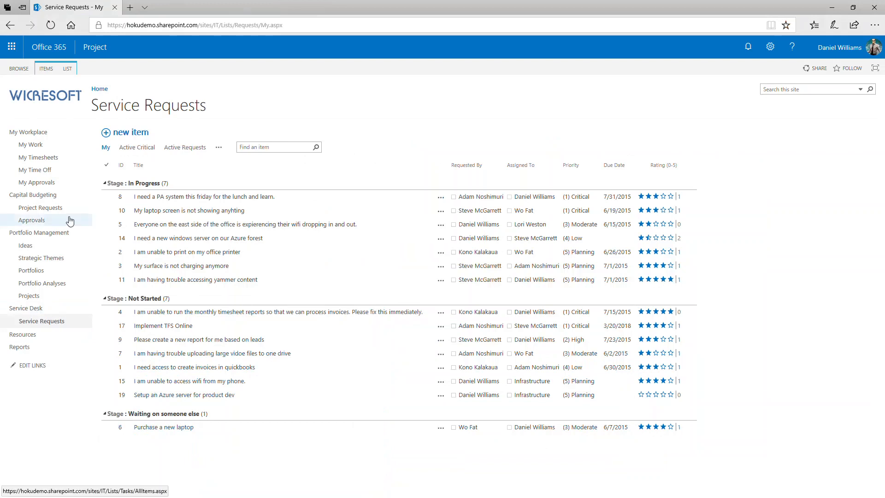
{"action": "mouse_move", "coordinate": [136, 148]}
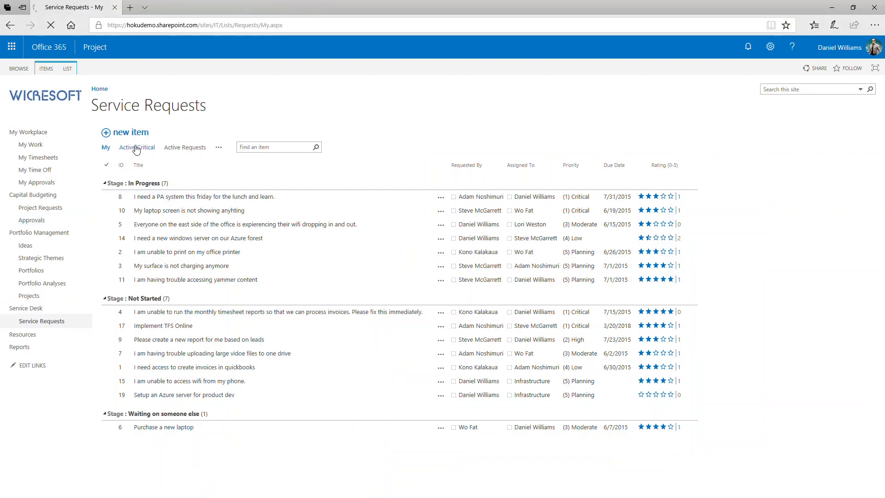
{"action": "left_click", "coordinate": [136, 148]}
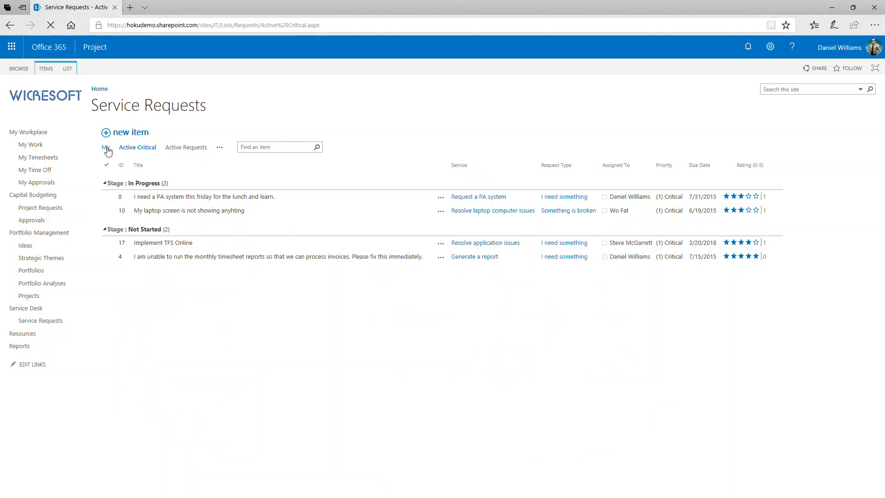
{"action": "left_click", "coordinate": [105, 147]}
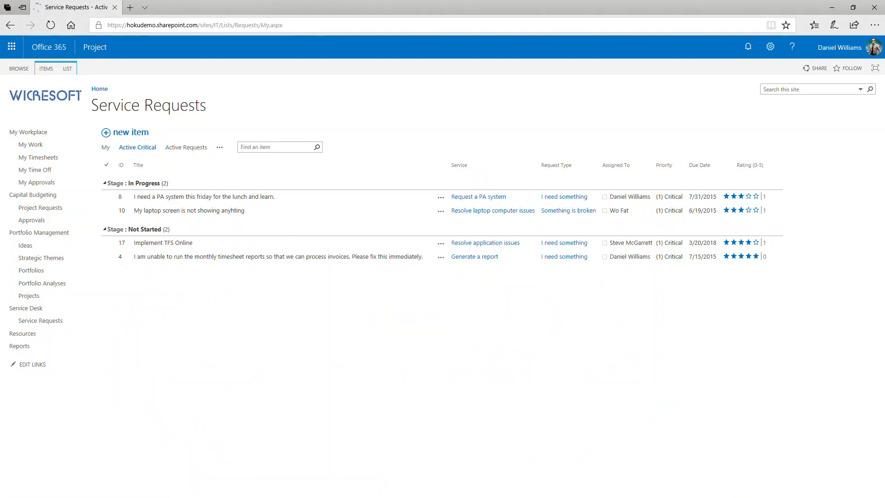
{"action": "left_click", "coordinate": [105, 147]}
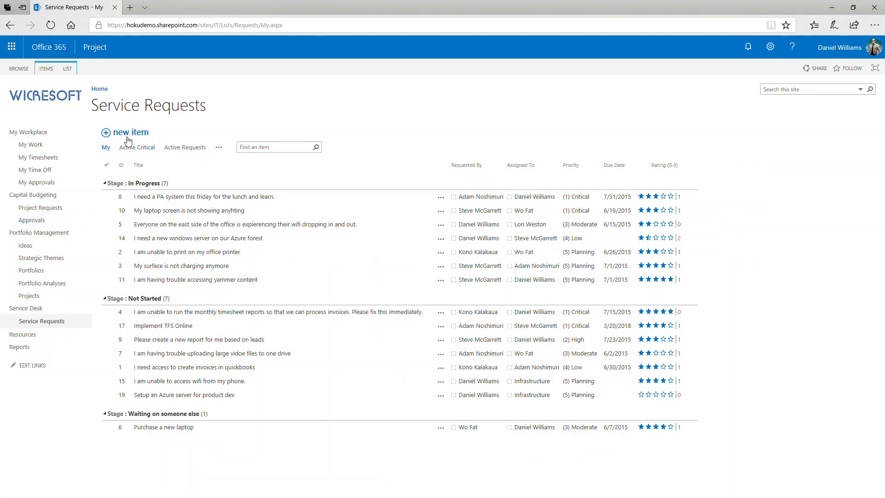
{"action": "left_click", "coordinate": [129, 132]}
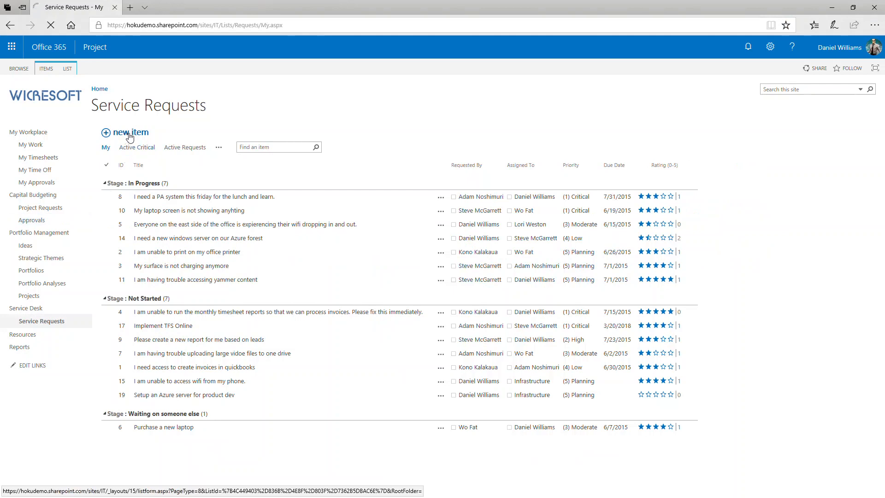
{"action": "left_click", "coordinate": [129, 132]}
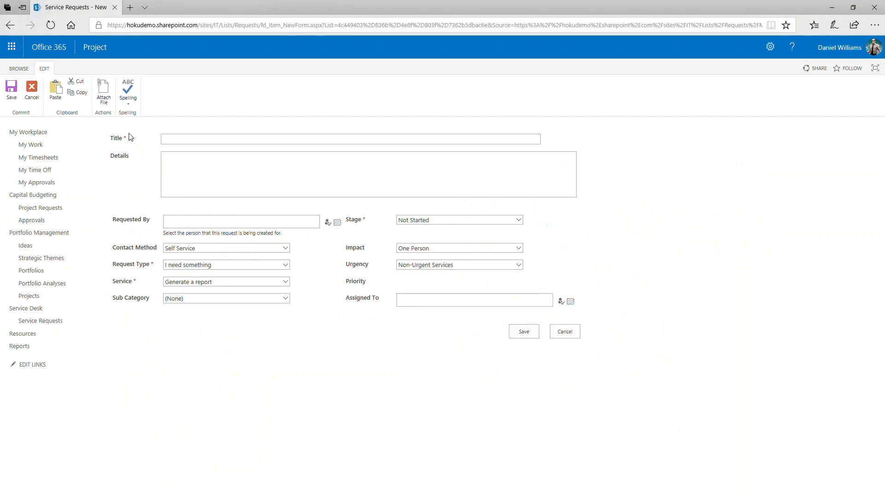
{"action": "left_click", "coordinate": [351, 139]}
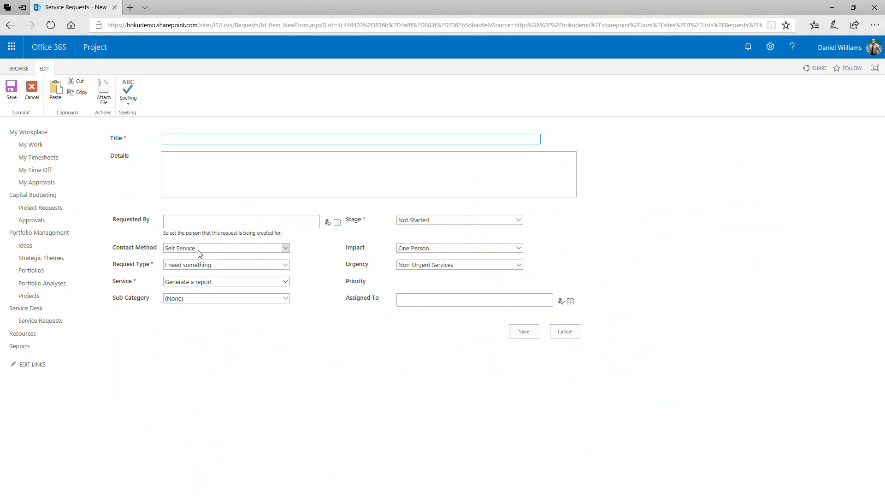
{"action": "left_click", "coordinate": [226, 248]}
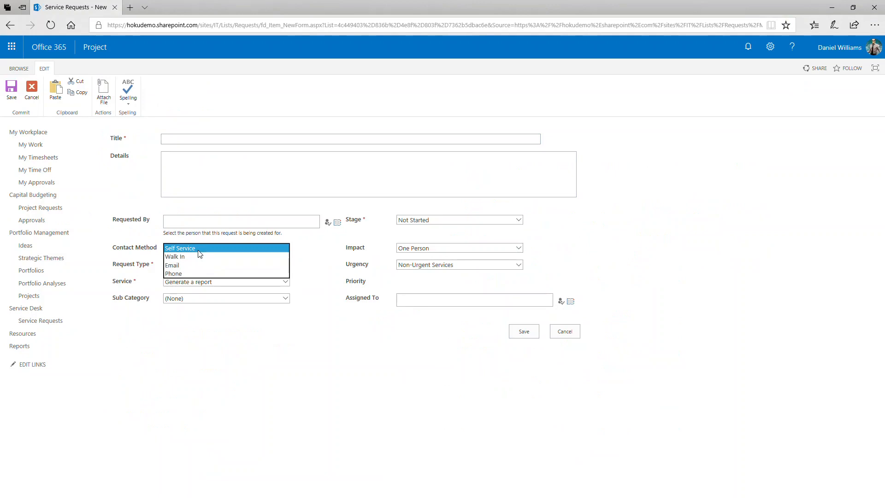
{"action": "left_click", "coordinate": [180, 248]}
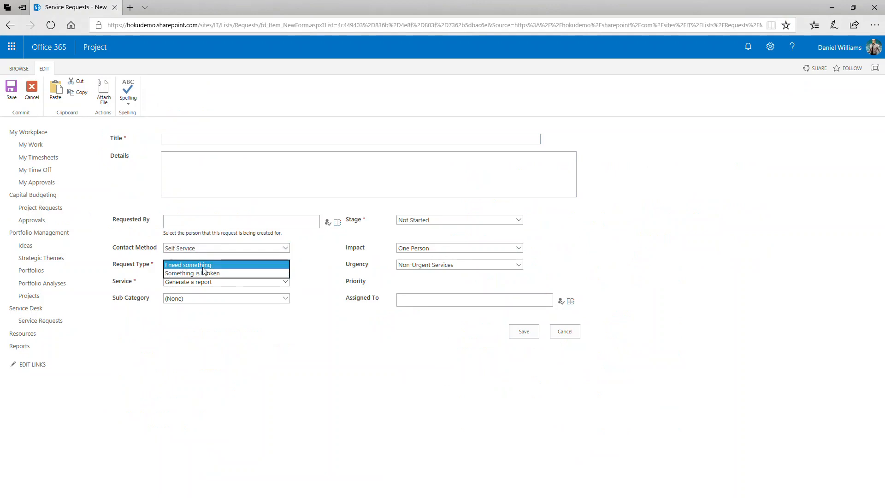
{"action": "left_click", "coordinate": [188, 264]}
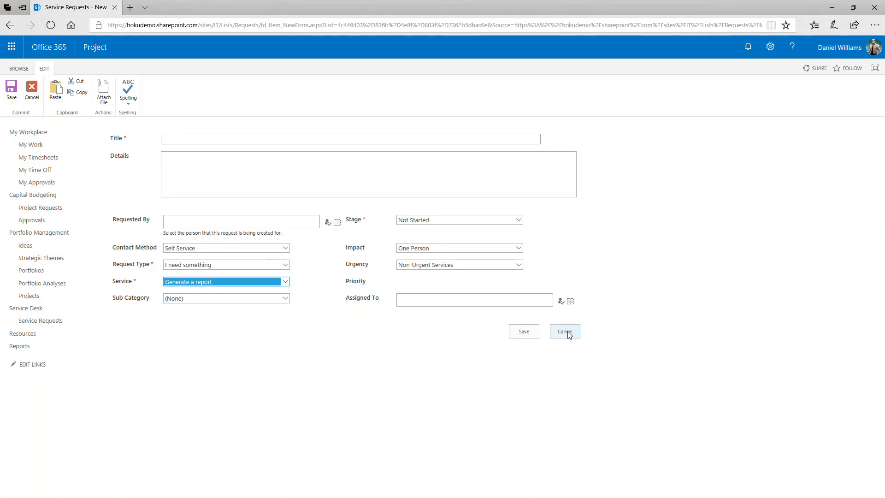
{"action": "left_click", "coordinate": [564, 331]}
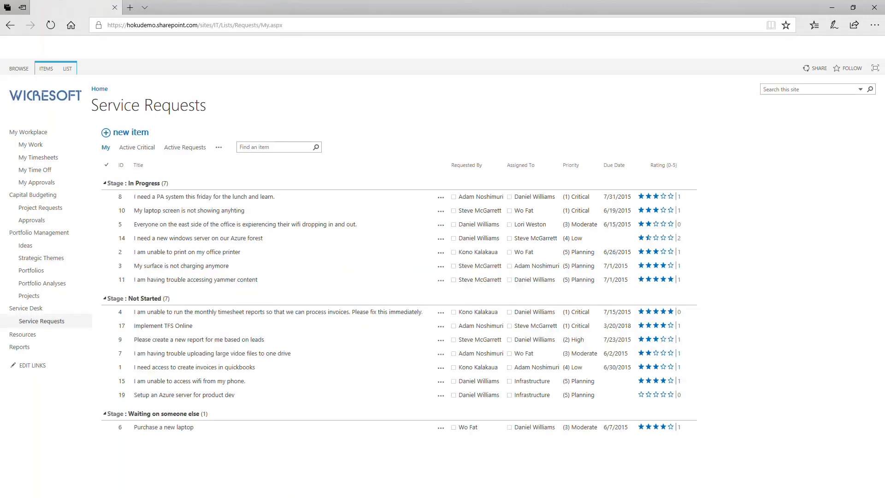
{"action": "left_click", "coordinate": [181, 266]}
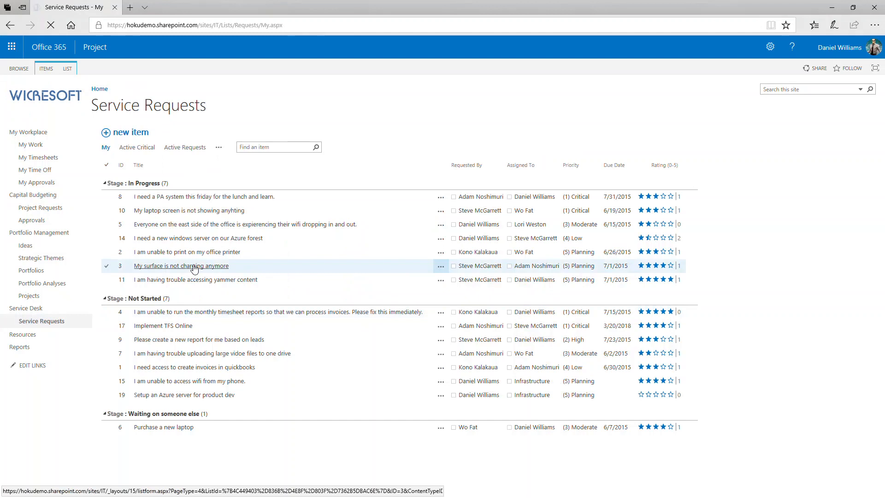
{"action": "left_click", "coordinate": [180, 266]}
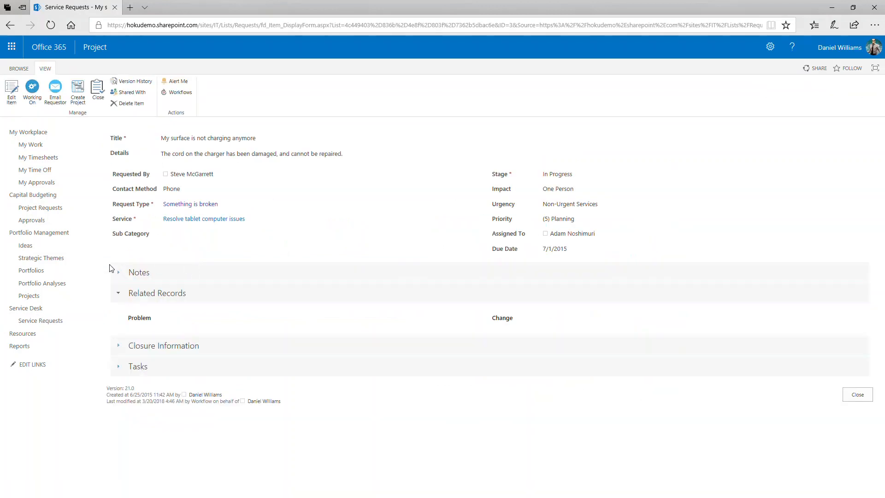
{"action": "left_click", "coordinate": [118, 272]}
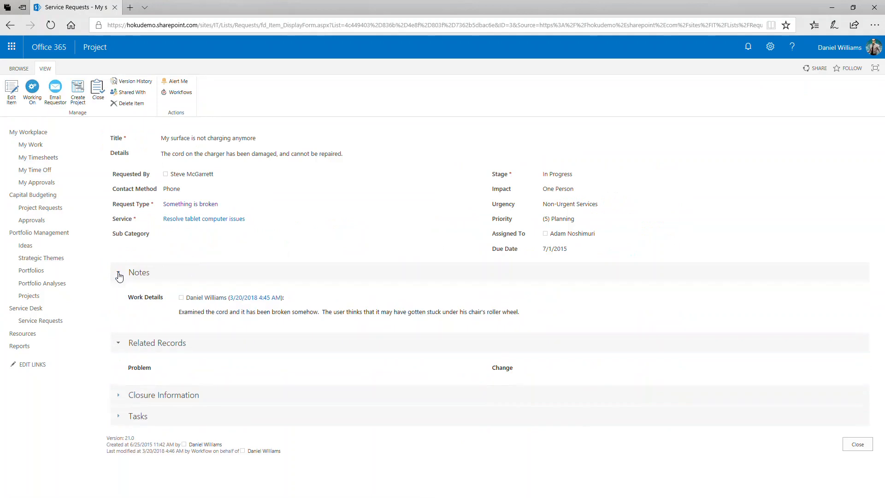
{"action": "left_click", "coordinate": [119, 272]}
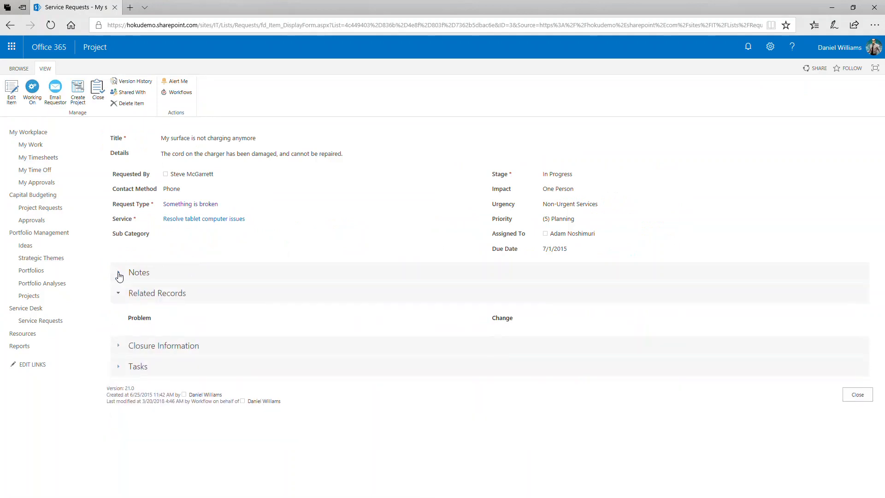
{"action": "left_click", "coordinate": [119, 366]}
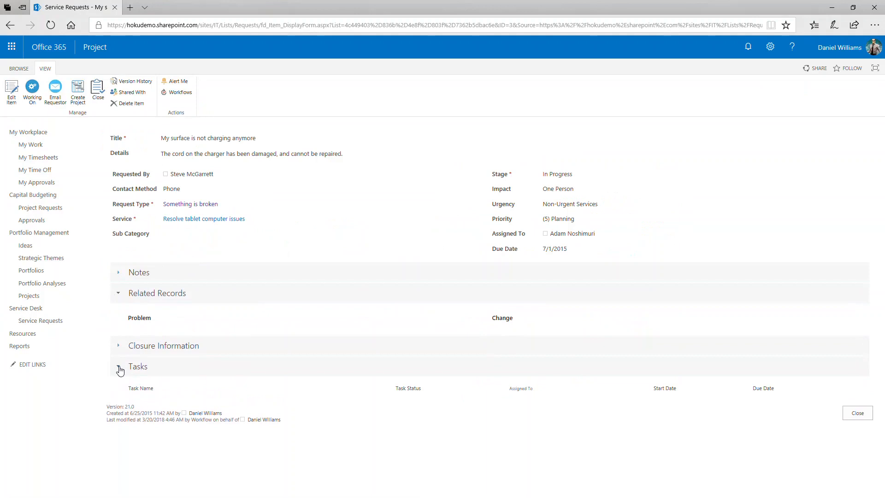
{"action": "left_click", "coordinate": [118, 370]}
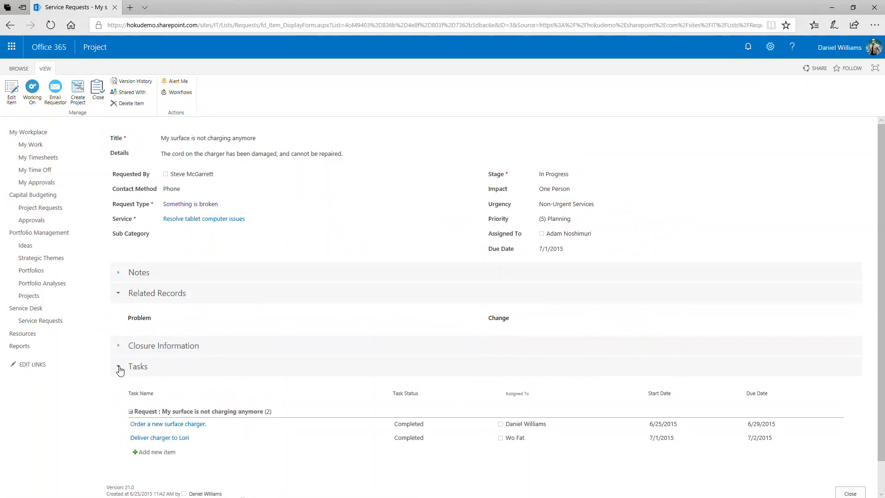
{"action": "left_click", "coordinate": [118, 345]}
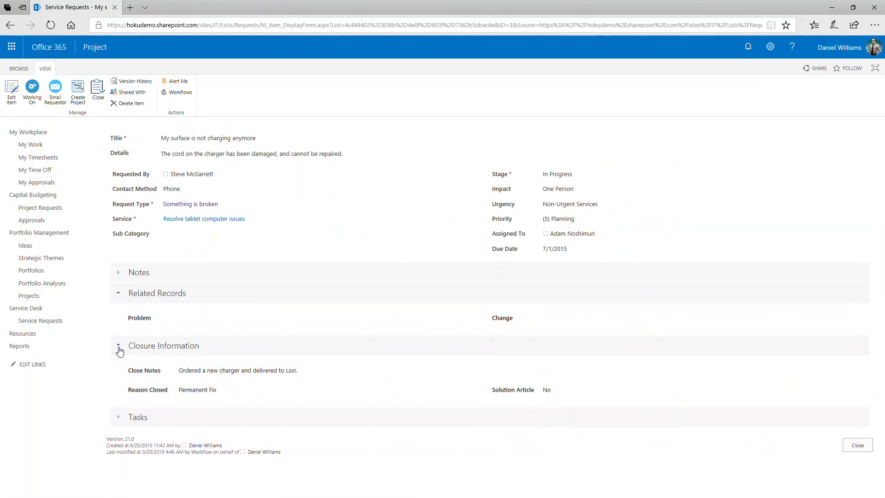
{"action": "left_click", "coordinate": [119, 345]}
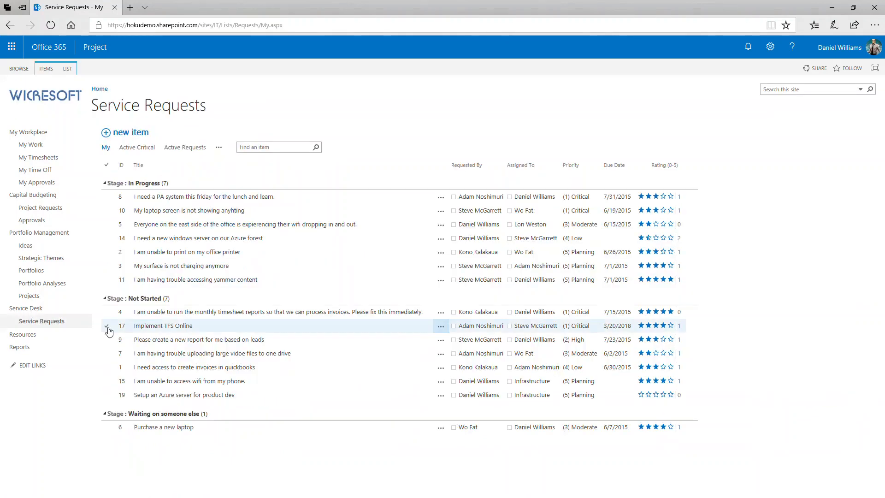
Select request 17, Implement TFS Online, and reveal the ITEMS ribbon actions including Create Projects
{"action": "left_click", "coordinate": [107, 325]}
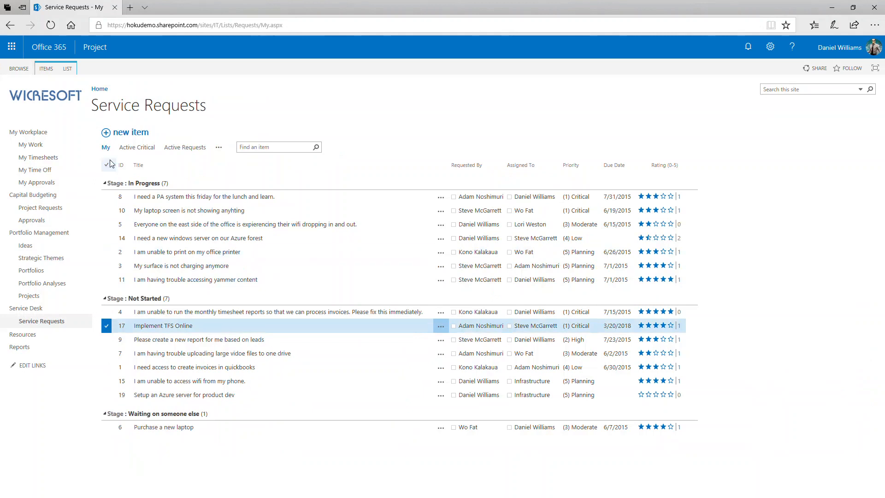
{"action": "left_click", "coordinate": [47, 68]}
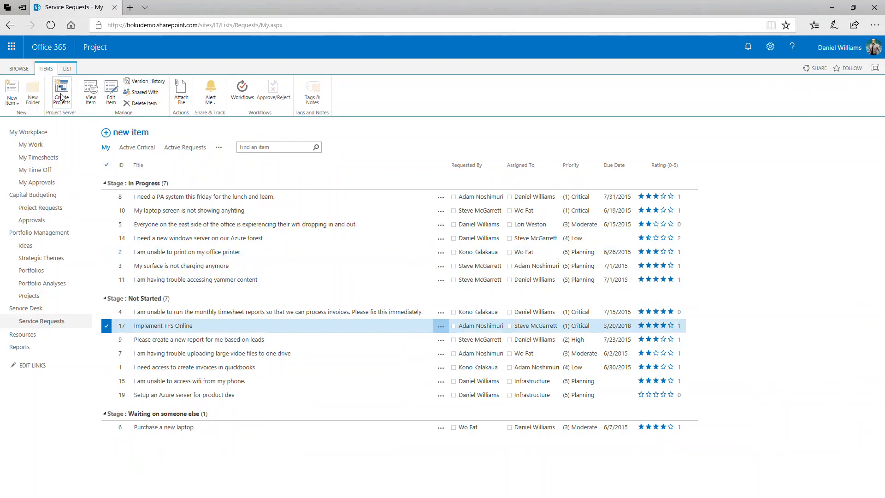
{"action": "mouse_move", "coordinate": [61, 93]}
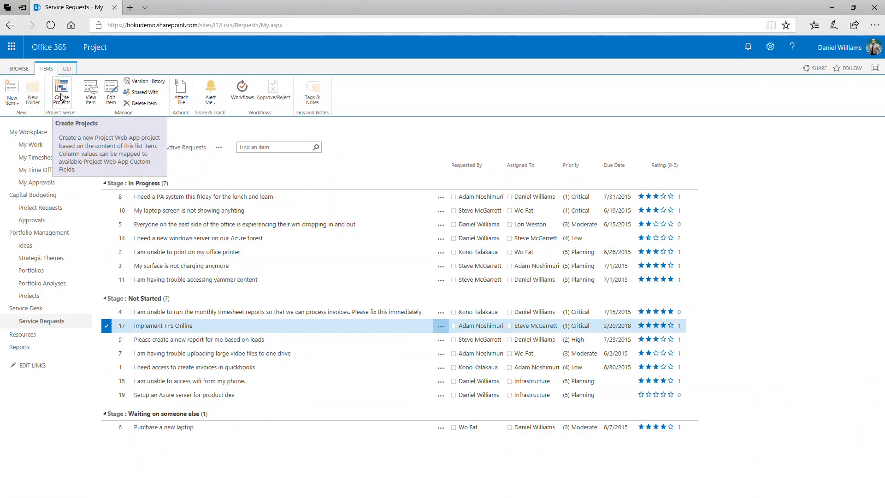